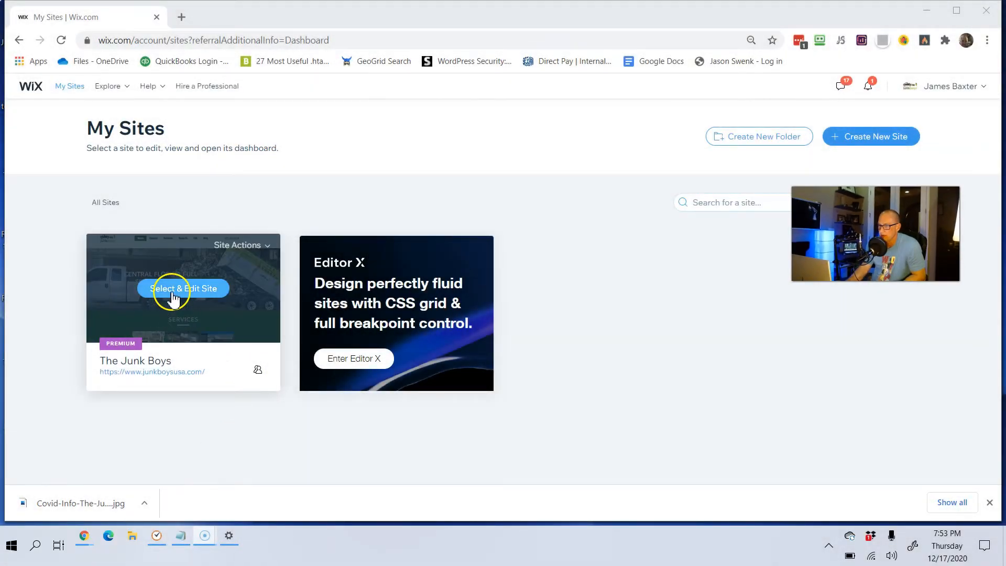
Step: Open The Junk Boys site's dashboard, then Settings, then the Custom Code page under Advanced
left_click(183, 289)
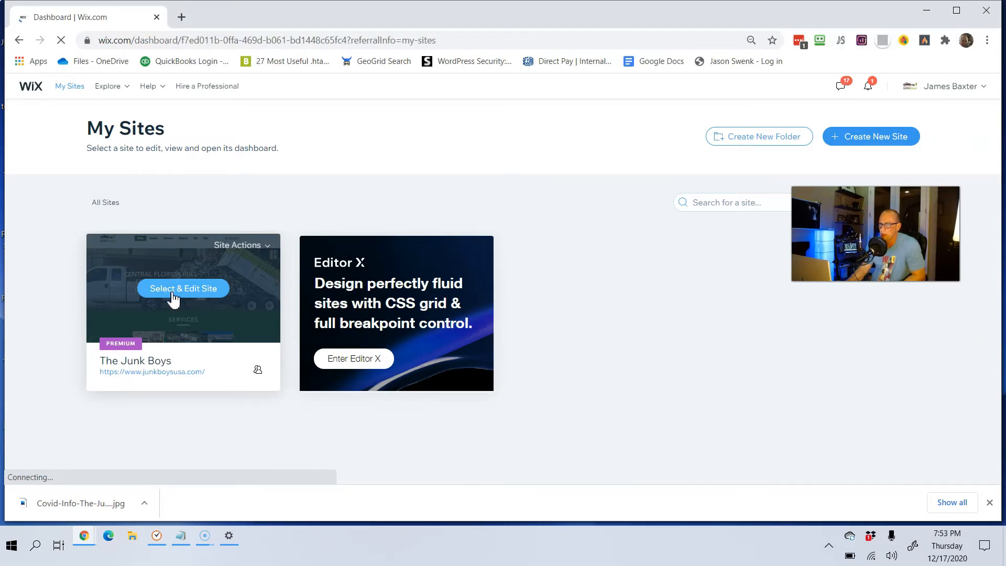
left_click(182, 288)
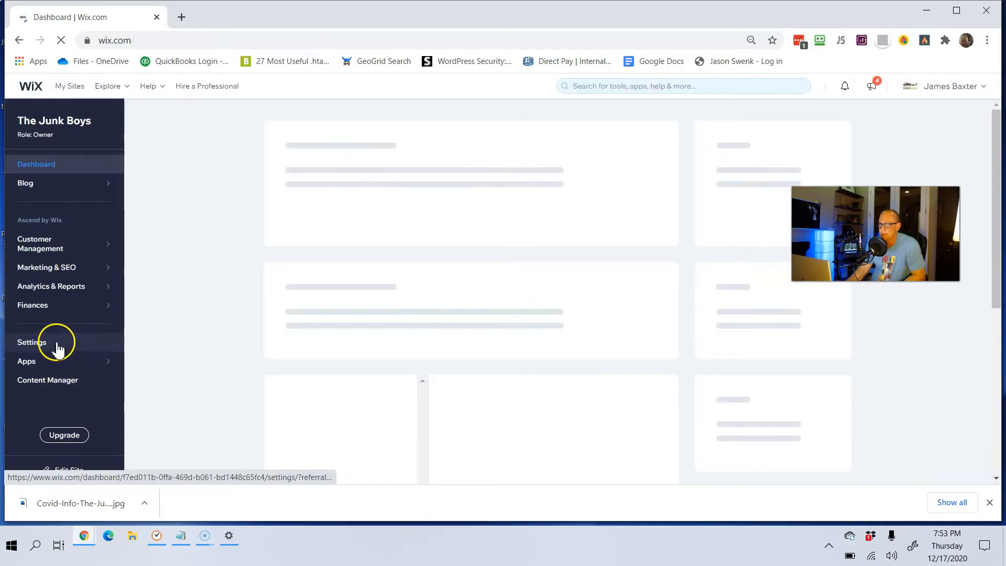
left_click(32, 342)
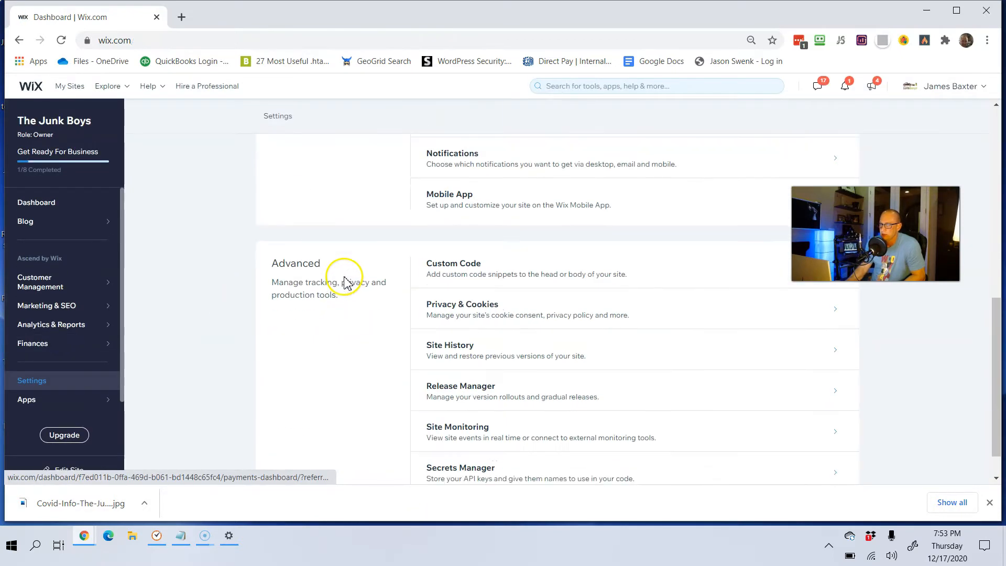
left_click(453, 268)
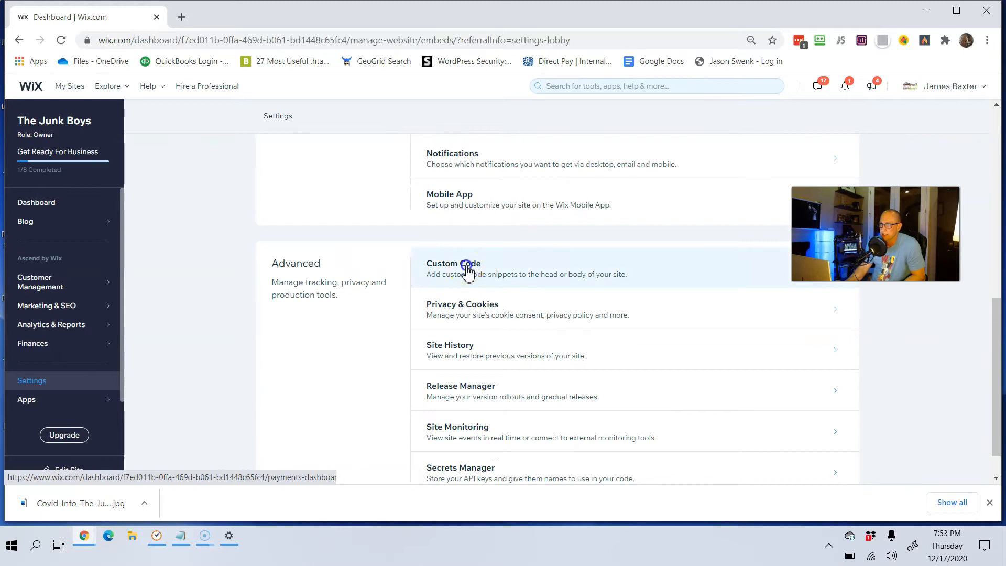
left_click(452, 268)
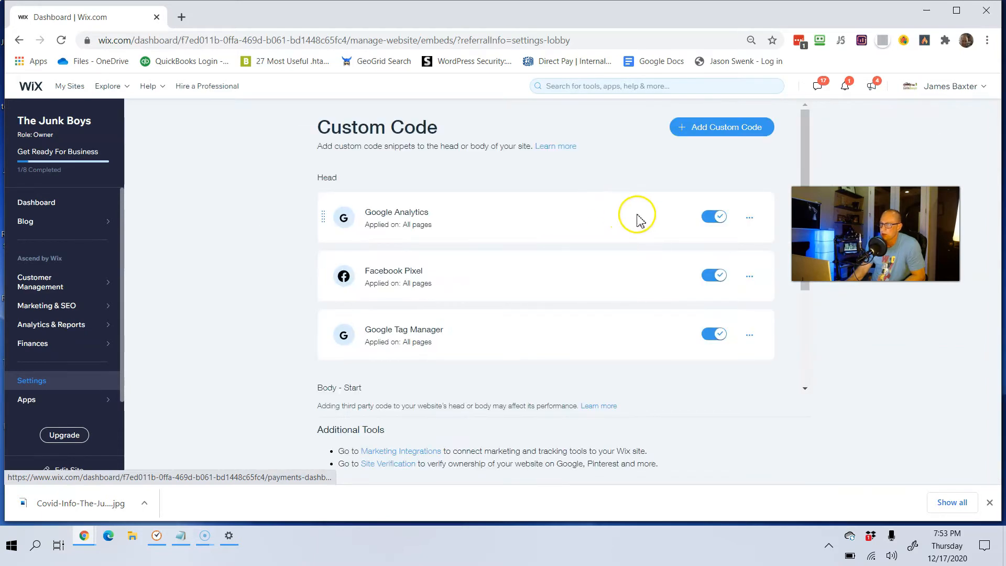
scroll("down", 3)
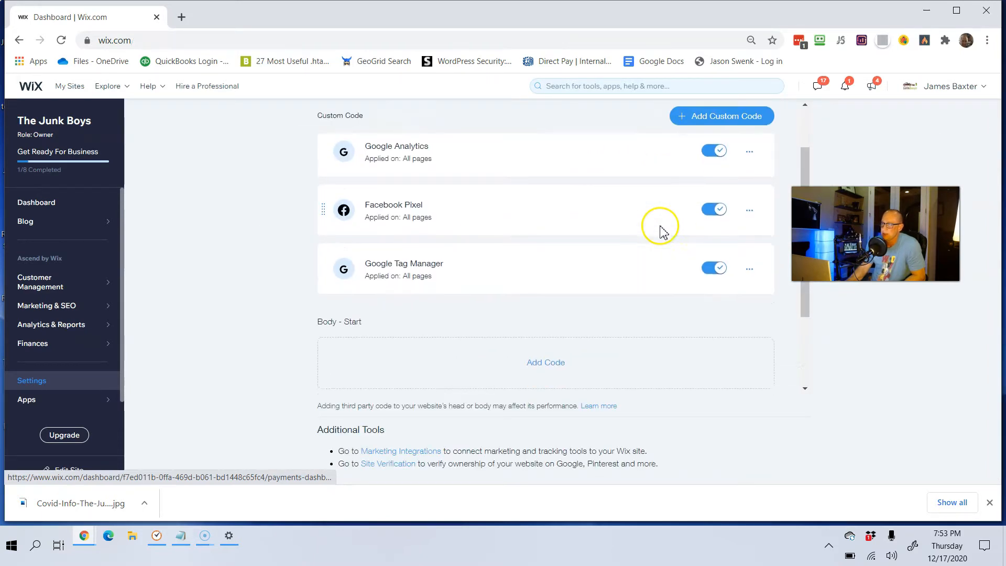
scroll("up", 3)
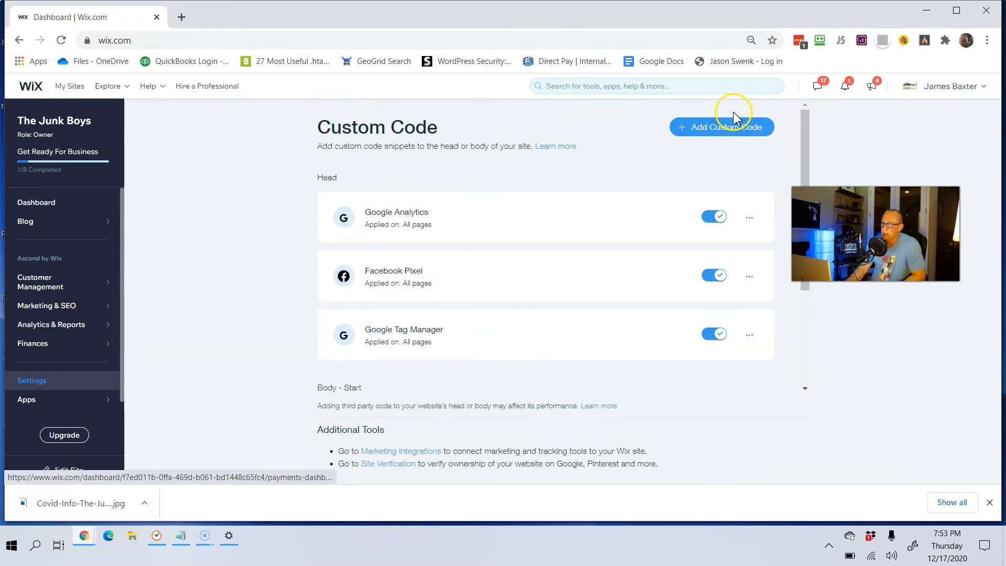
Step: Add a head snippet with the comment '<!-- Hi Paul put this here -' applied to all pages
left_click(721, 126)
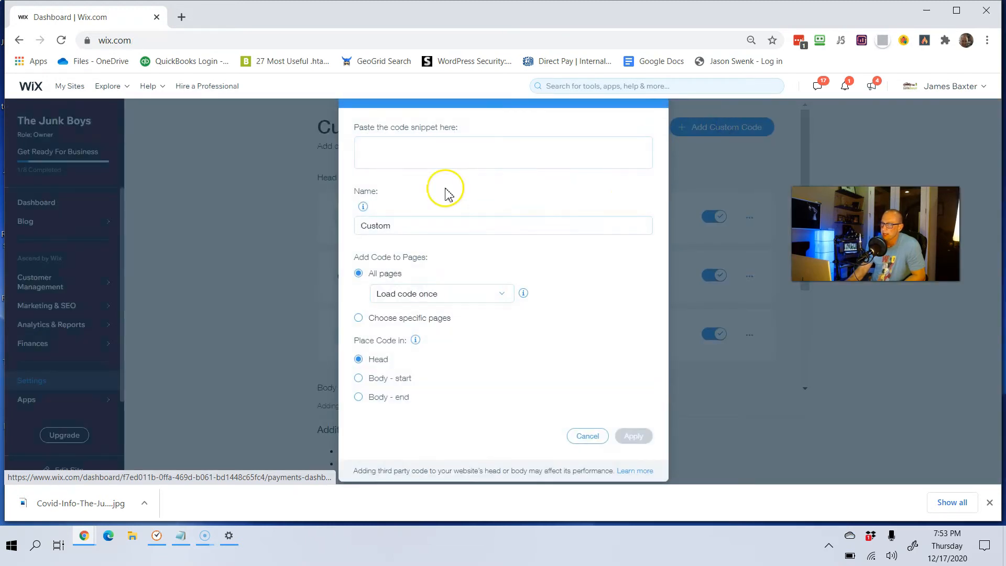
left_click(502, 152)
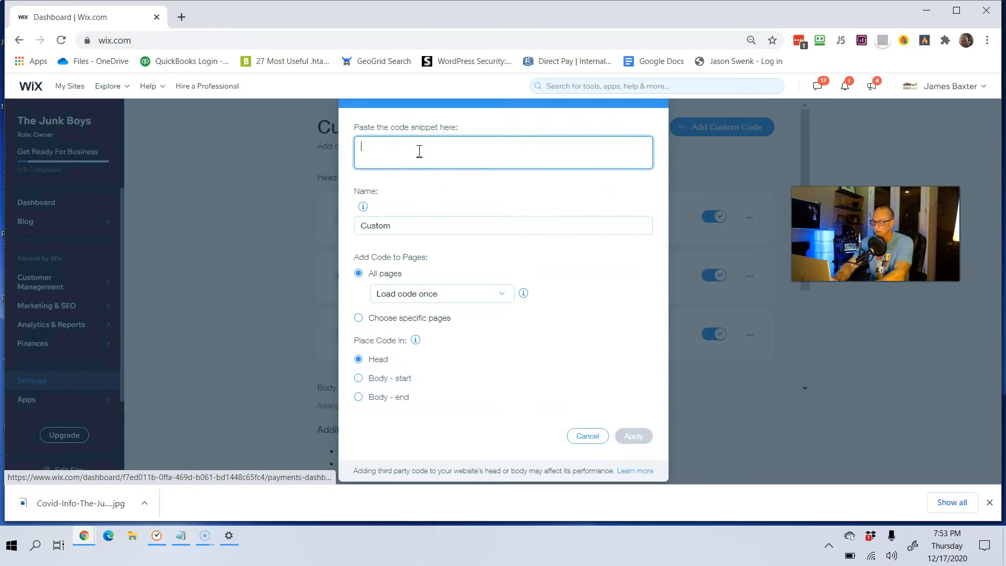
type("<")
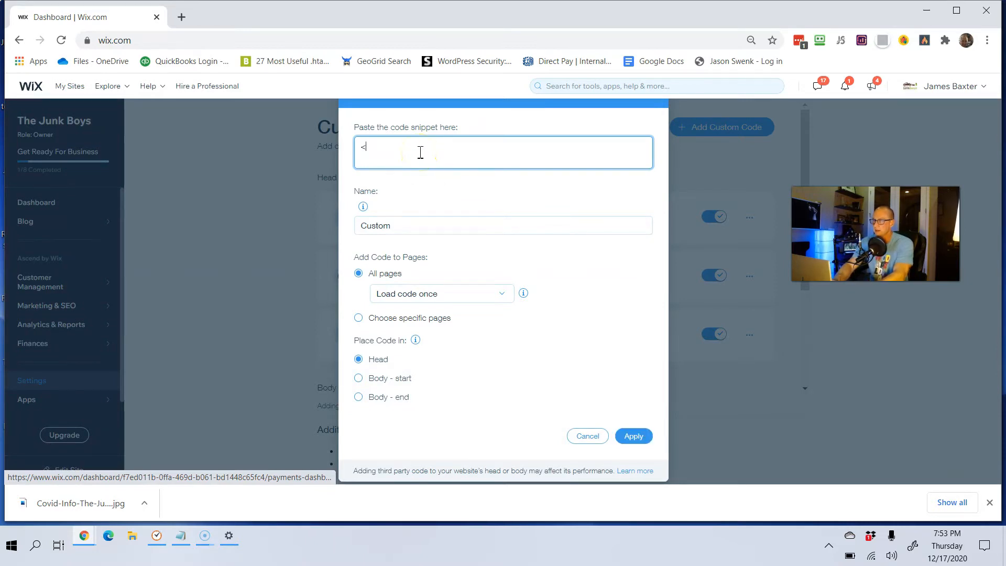
type("!--")
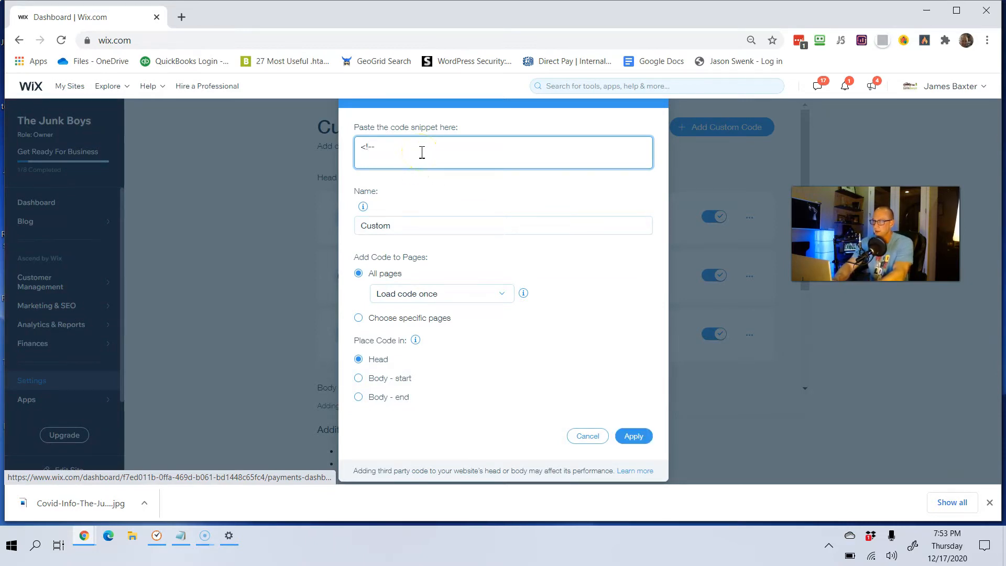
type("Hi")
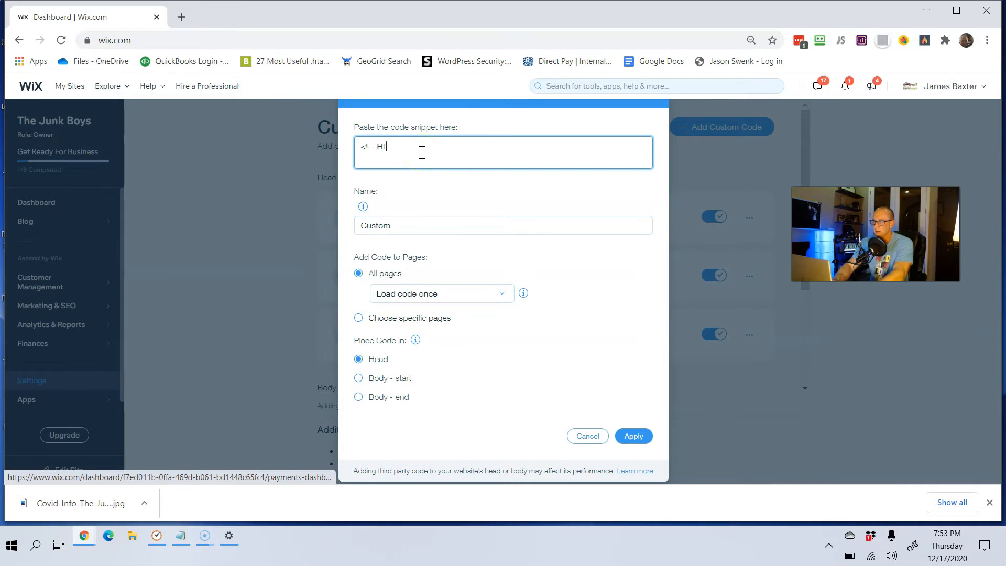
type("Paul")
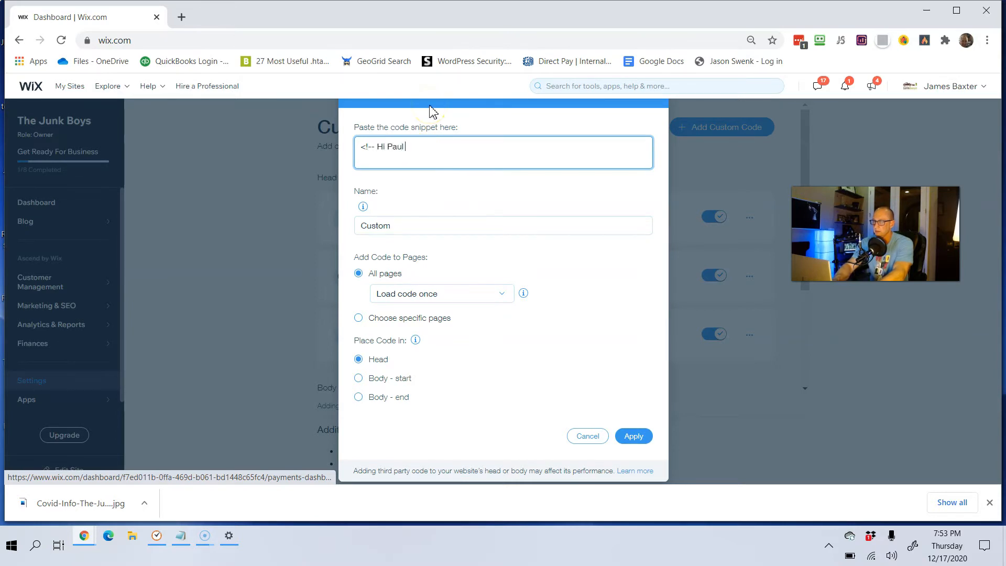
type("put this h")
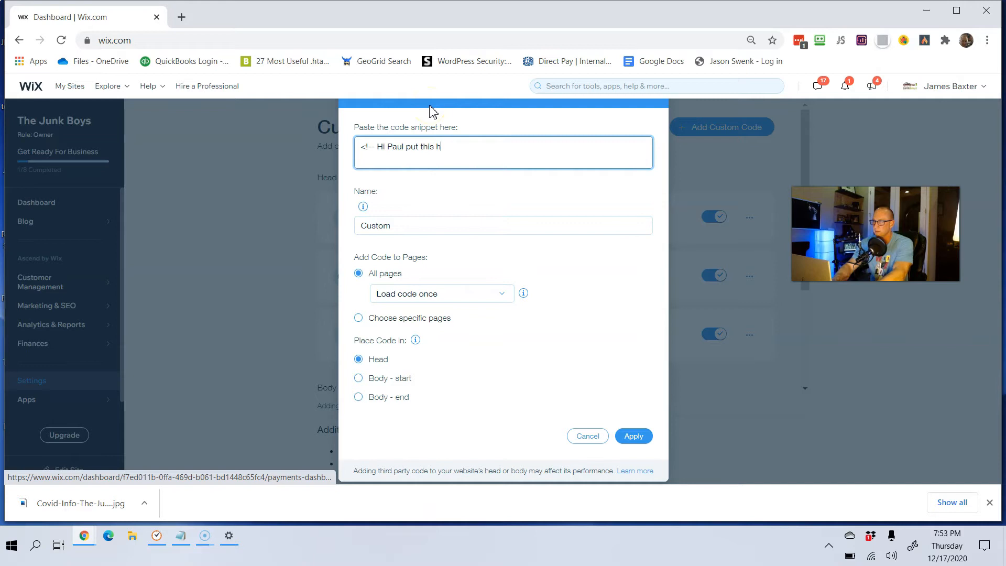
type("ere -->")
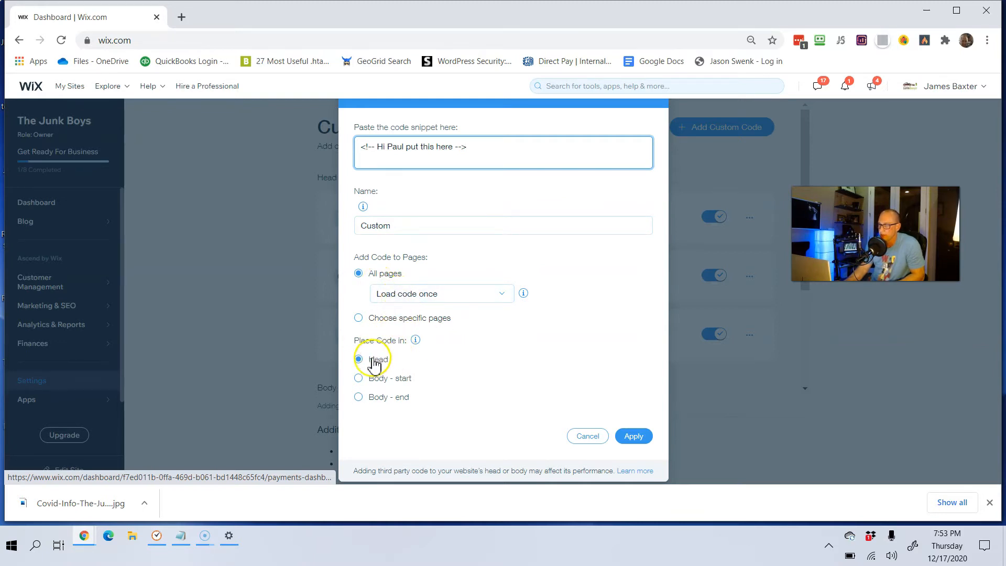
left_click(359, 358)
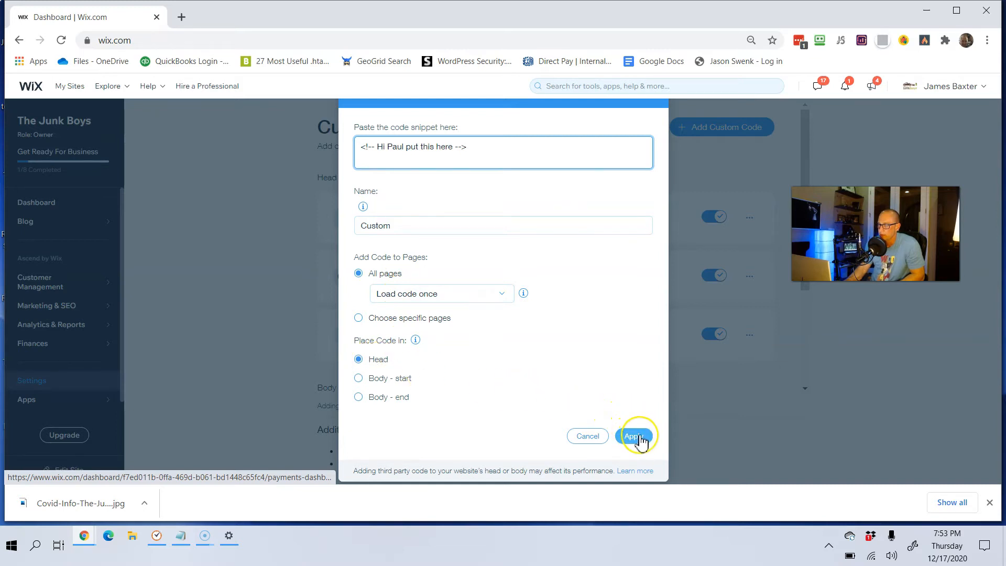
left_click(633, 435)
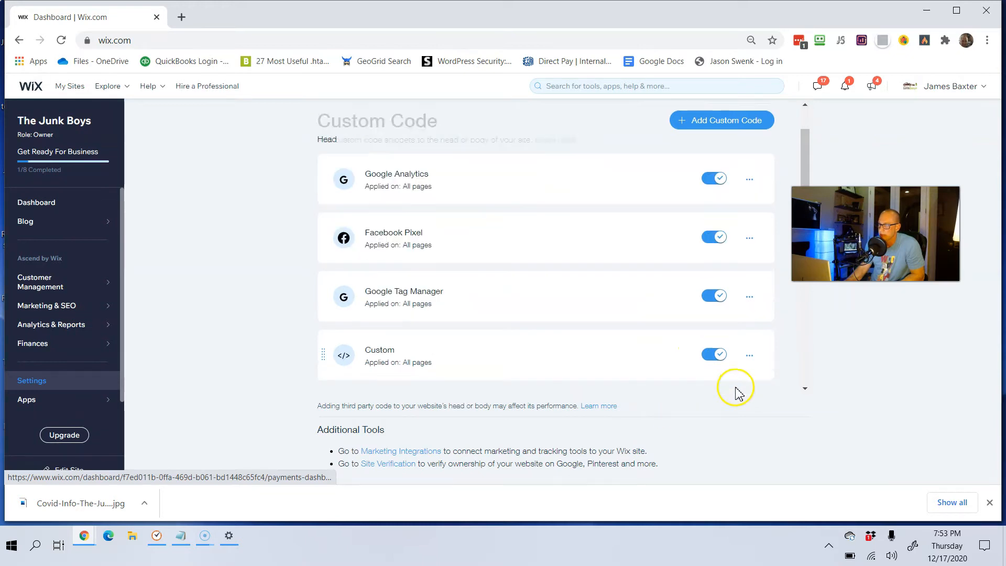
Step: Edit the Custom snippet to add '<script>//empty tag</script>' below the comment and apply it
left_click(748, 327)
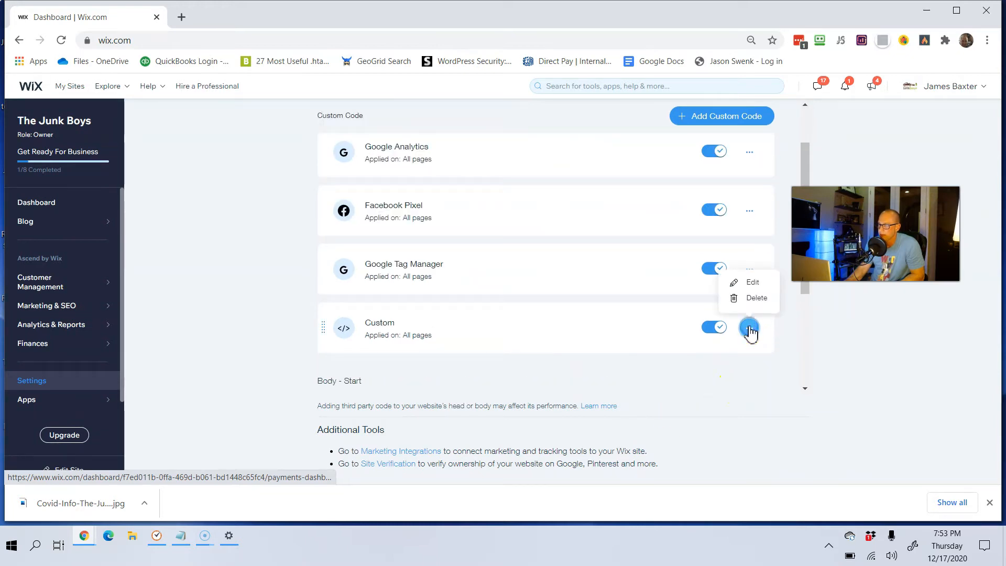
left_click(751, 282)
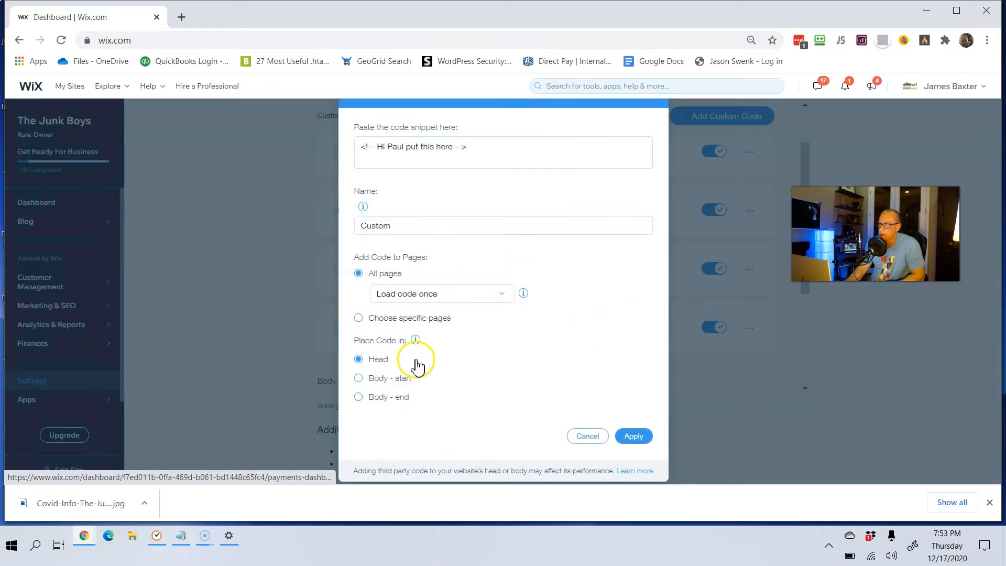
left_click(502, 152)
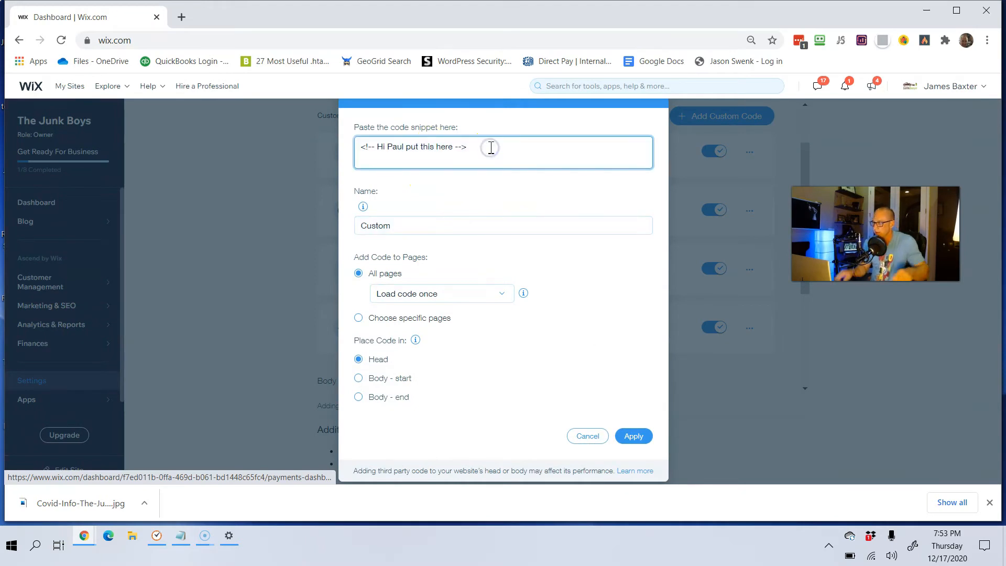
type("<s")
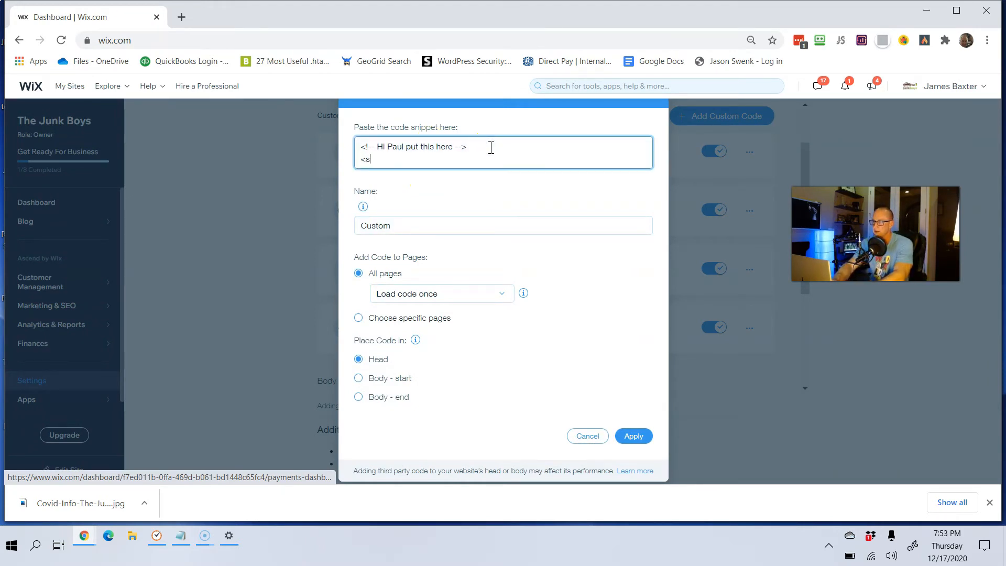
type("cript>")
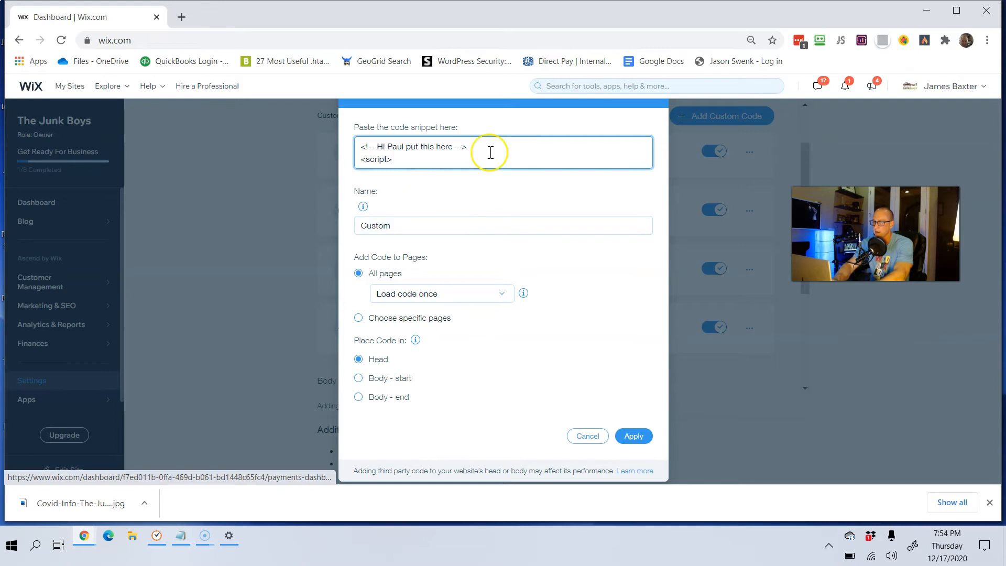
type("//empty tag</script>")
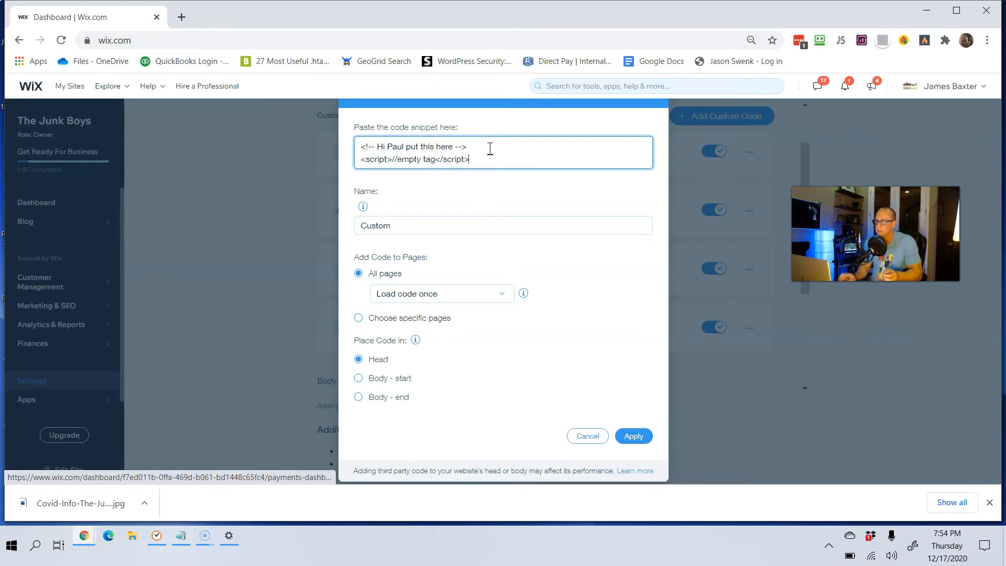
left_click(632, 435)
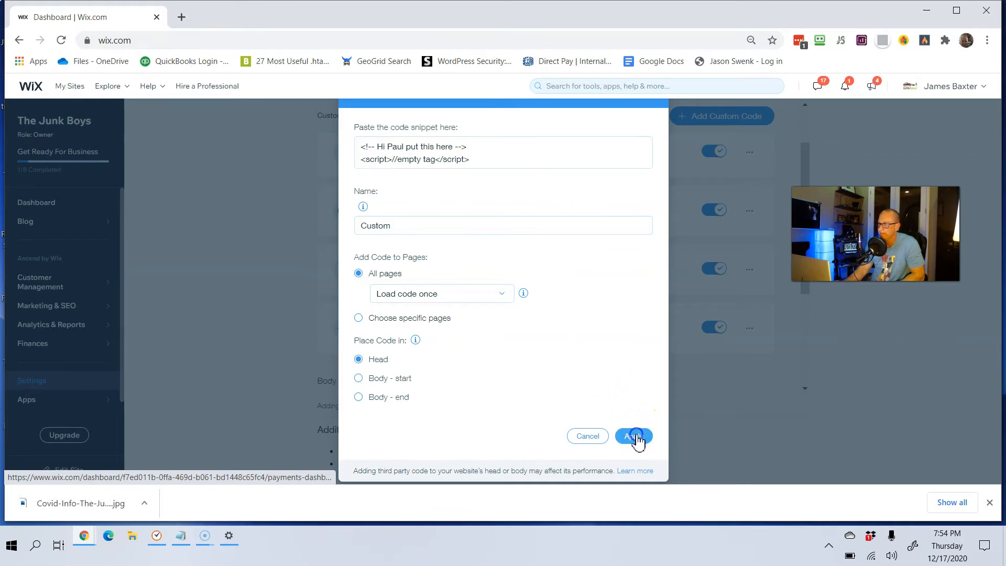
left_click(632, 437)
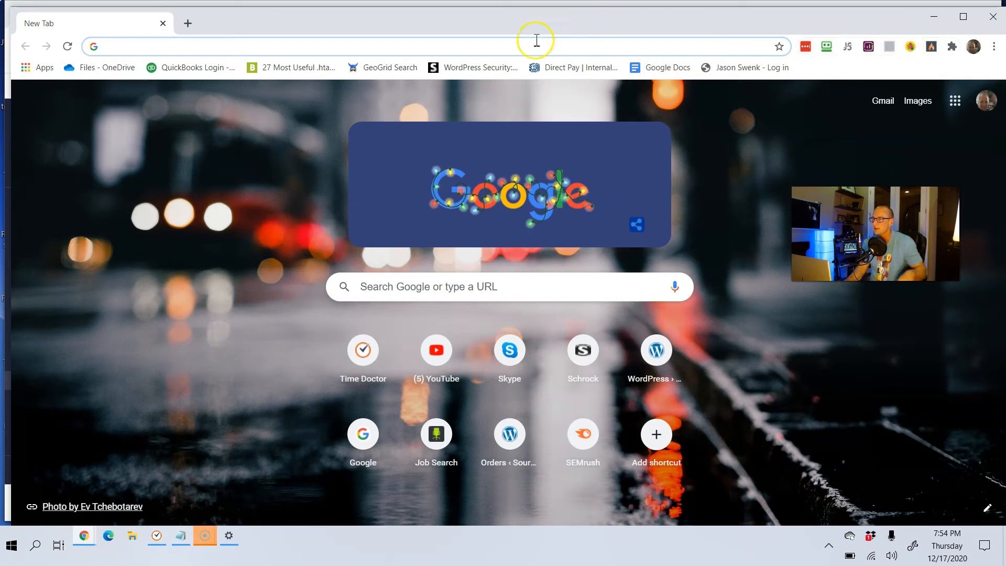
Step: Open a new incognito window from the Chrome menu
left_click(994, 46)
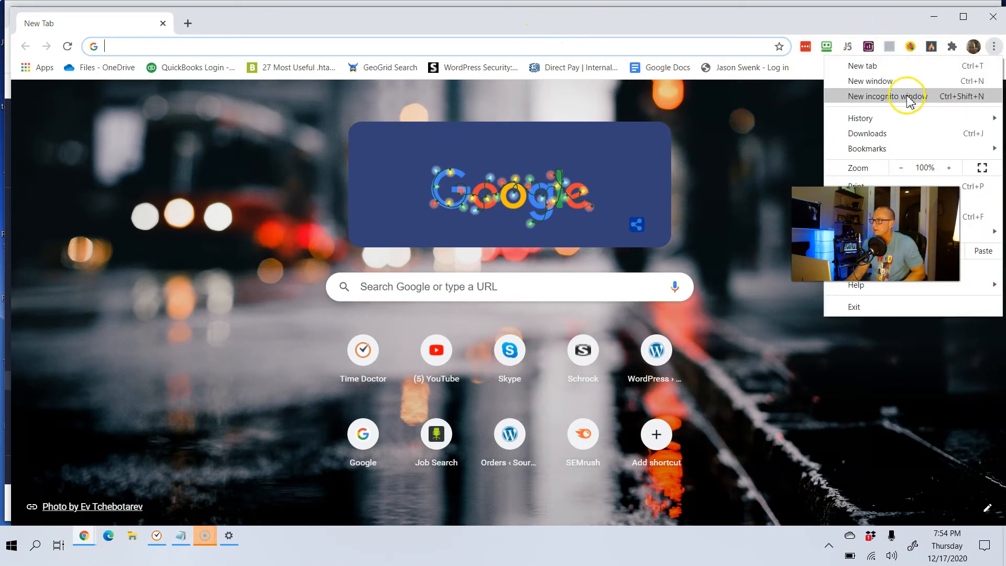
left_click(886, 96)
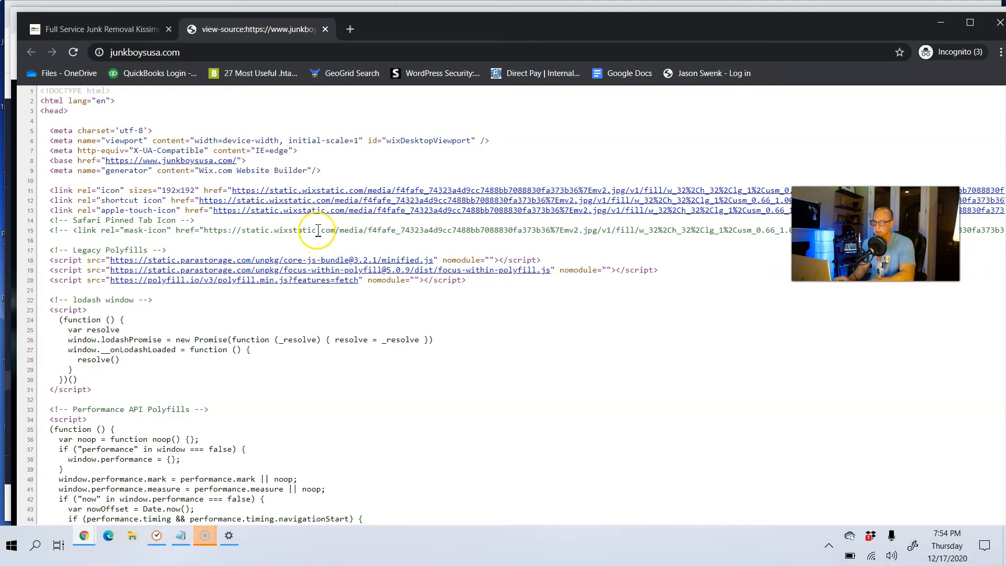
Step: Search the junkboysusa.com page source for '!--' to find the custom comment
key("ctrl+f")
type("<")
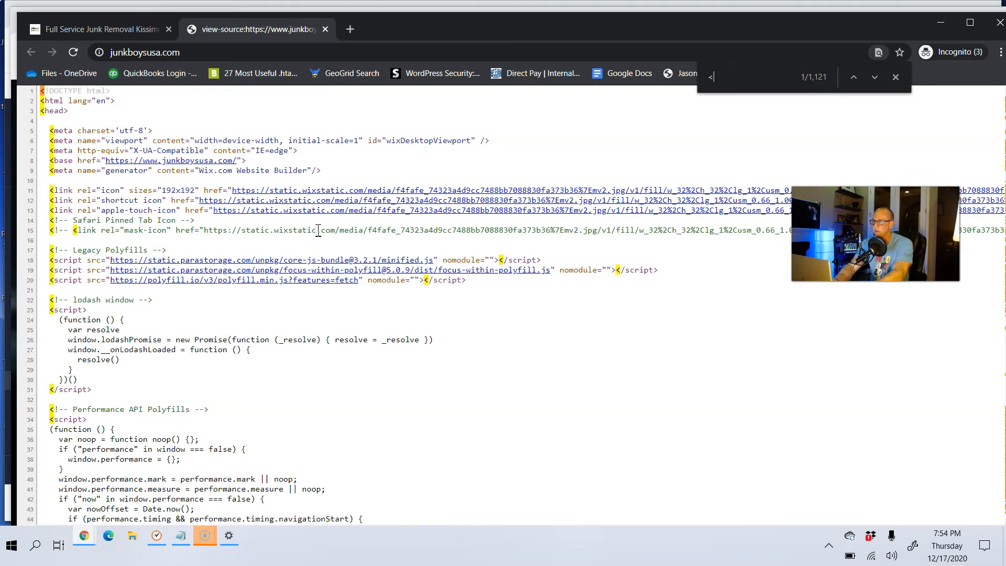
type("!--")
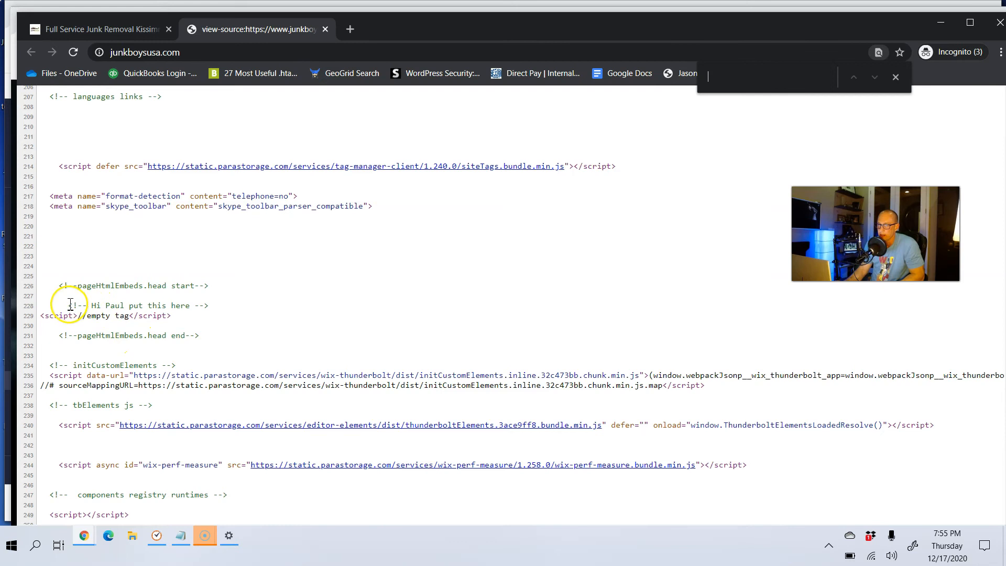
Step: Drag across the source page while confirming a single </head> match
left_click_drag(70, 305, 209, 305)
type("</head>")
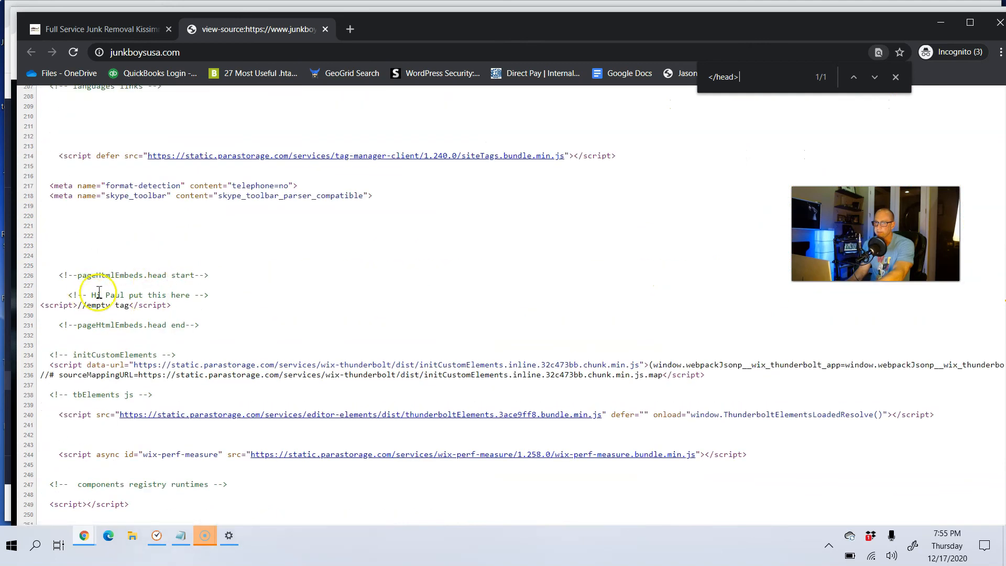
mouse_move(542, 230)
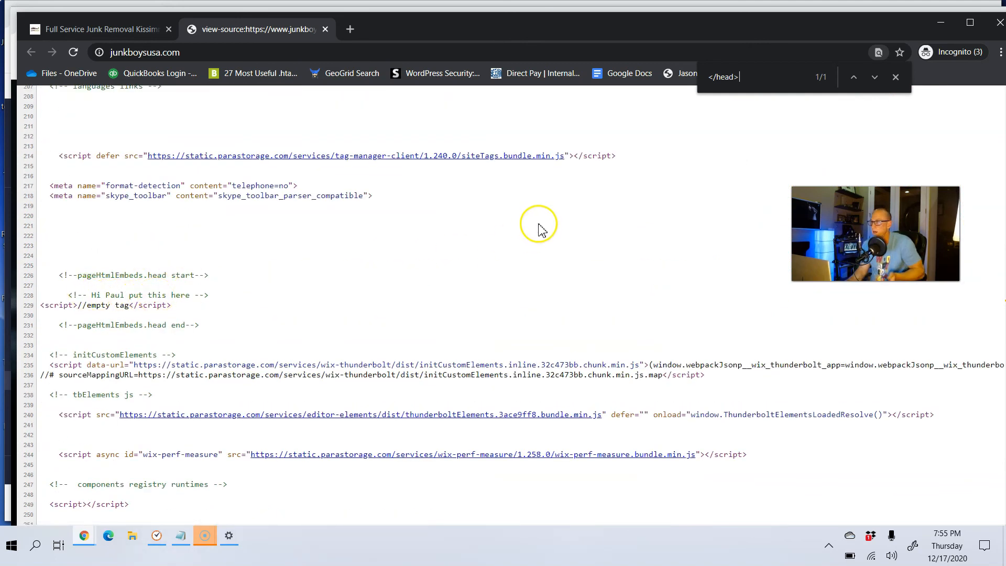